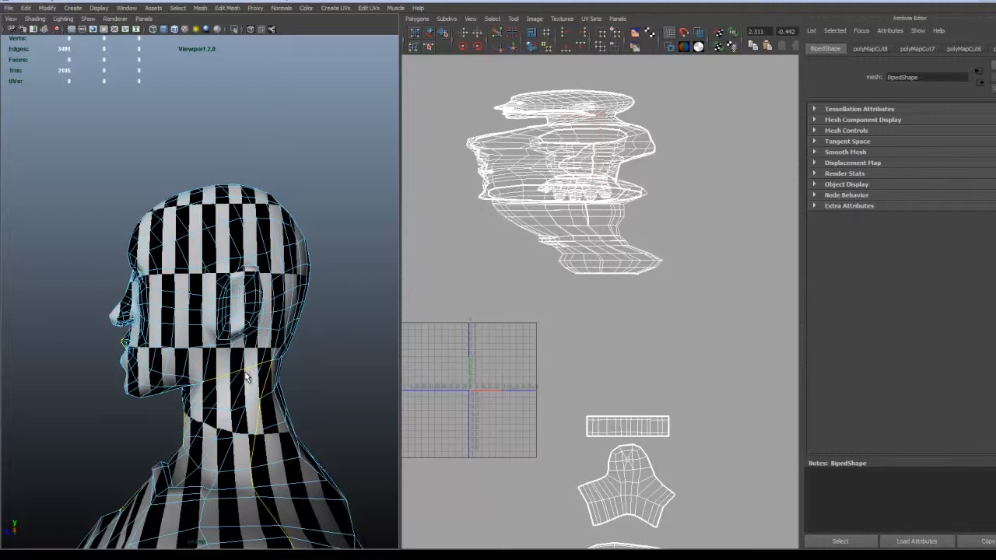
Drag the projected shell out of the overlapping pile and mark seam edges around the torso.
{"action": "left_click_drag", "start_coordinate": [246, 378], "coordinate": [261, 339]}
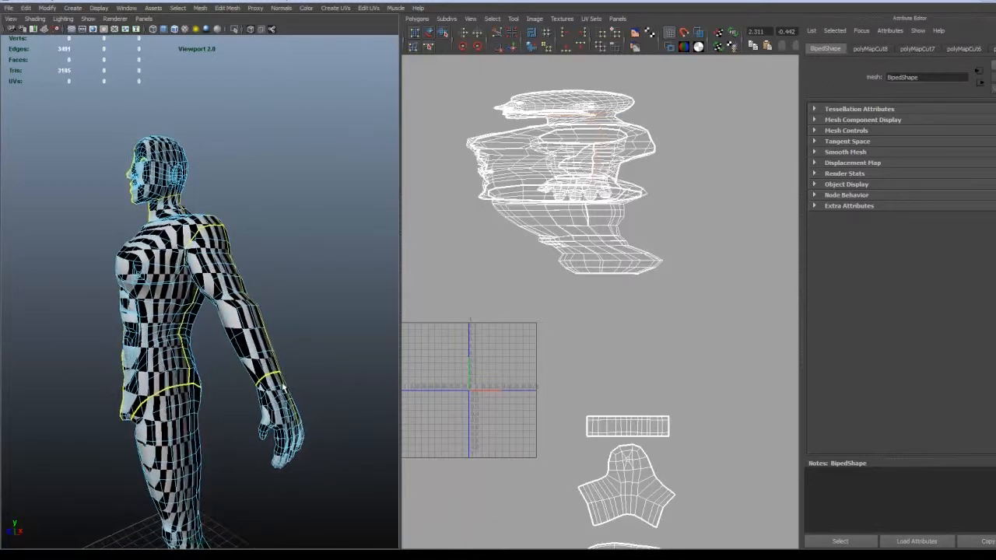
{"action": "mouse_move", "coordinate": [262, 345]}
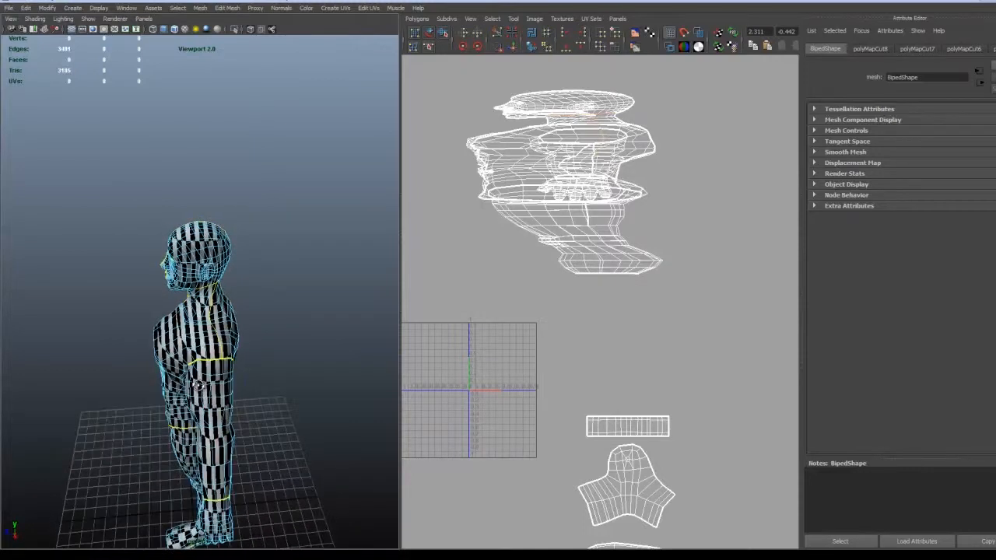
{"action": "left_click_drag", "start_coordinate": [218, 350], "coordinate": [265, 396]}
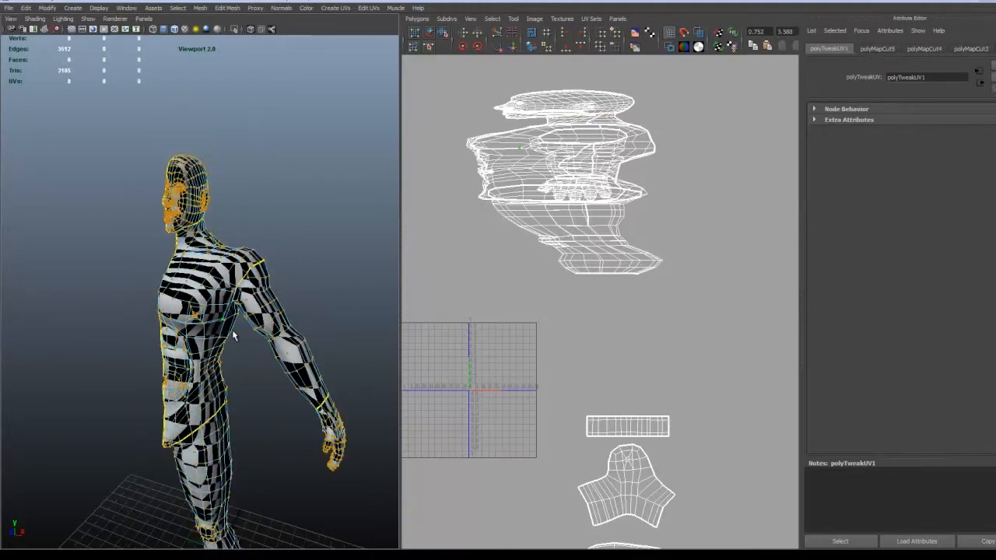
{"action": "mouse_move", "coordinate": [517, 159]}
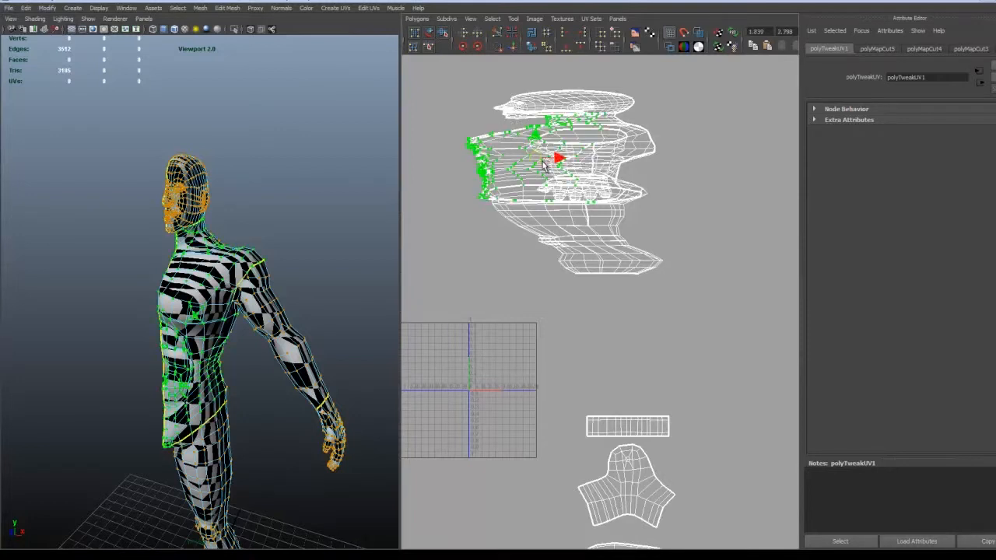
{"action": "left_click_drag", "start_coordinate": [557, 158], "coordinate": [661, 339]}
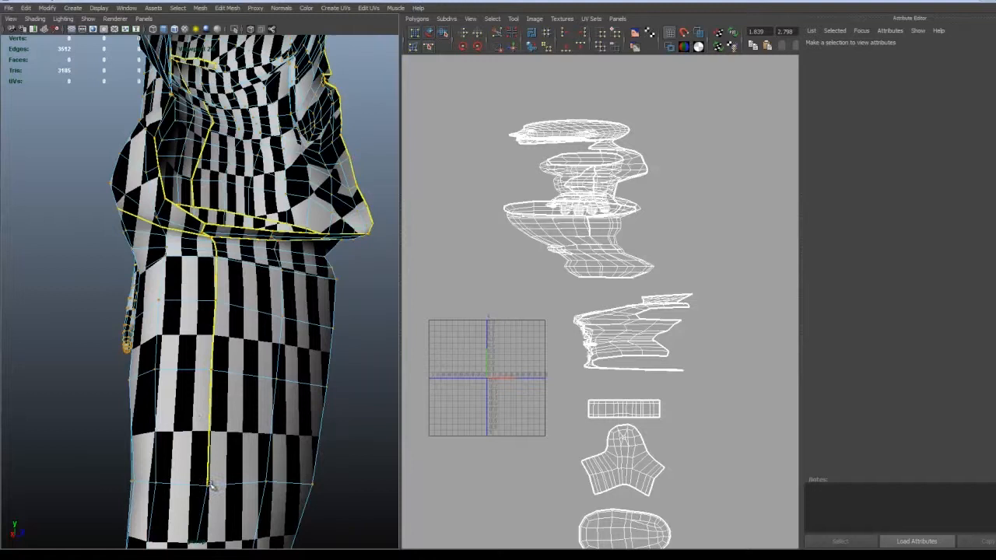
{"action": "right_click", "coordinate": [211, 370]}
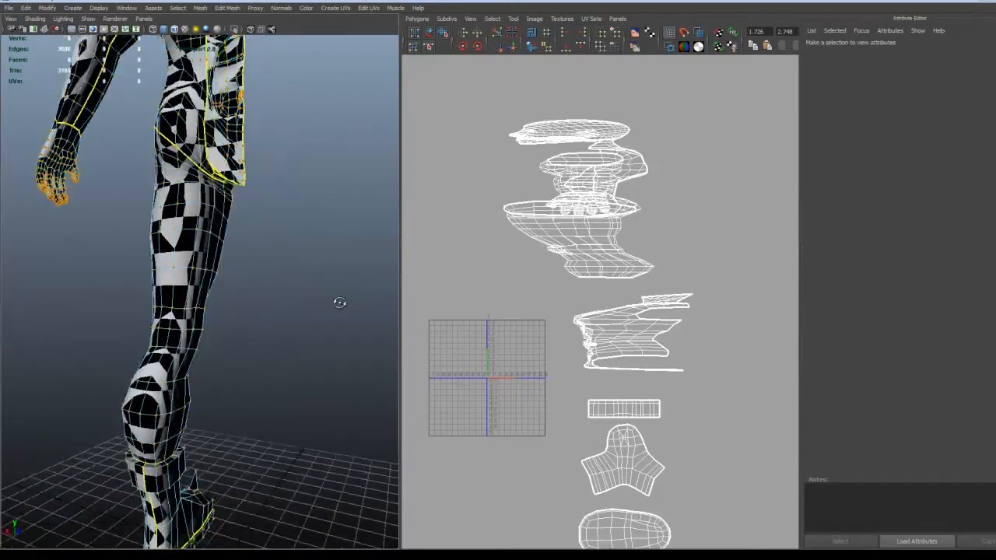
{"action": "right_click", "coordinate": [215, 319]}
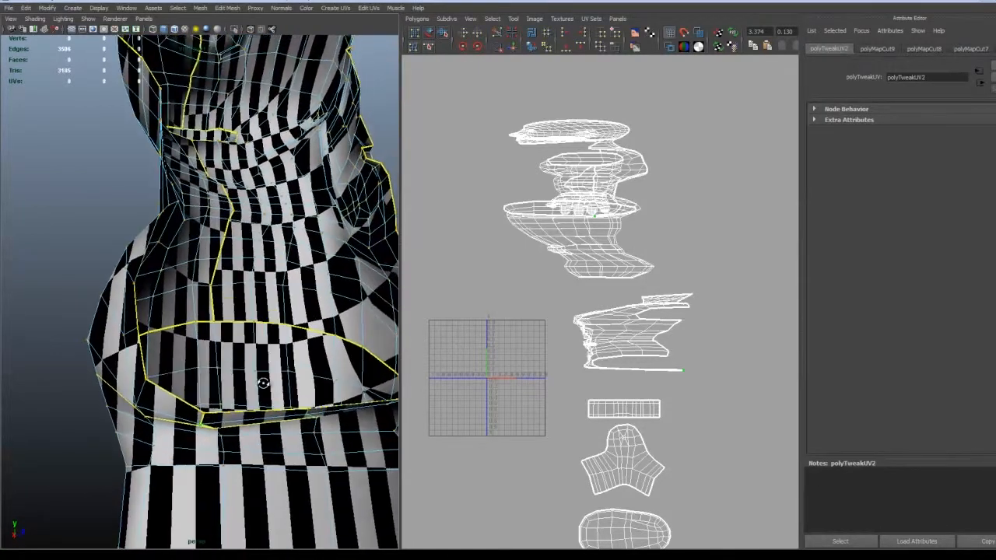
Inspect the waist seams and bring up the To Shell / To UV conversion marking menu.
{"action": "left_click_drag", "start_coordinate": [263, 383], "coordinate": [209, 397]}
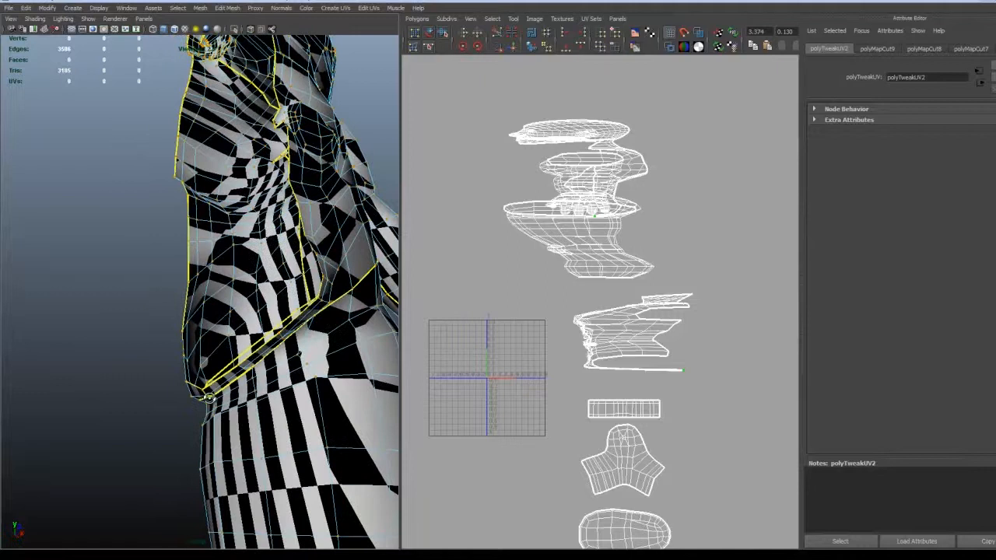
{"action": "right_click", "coordinate": [319, 280]}
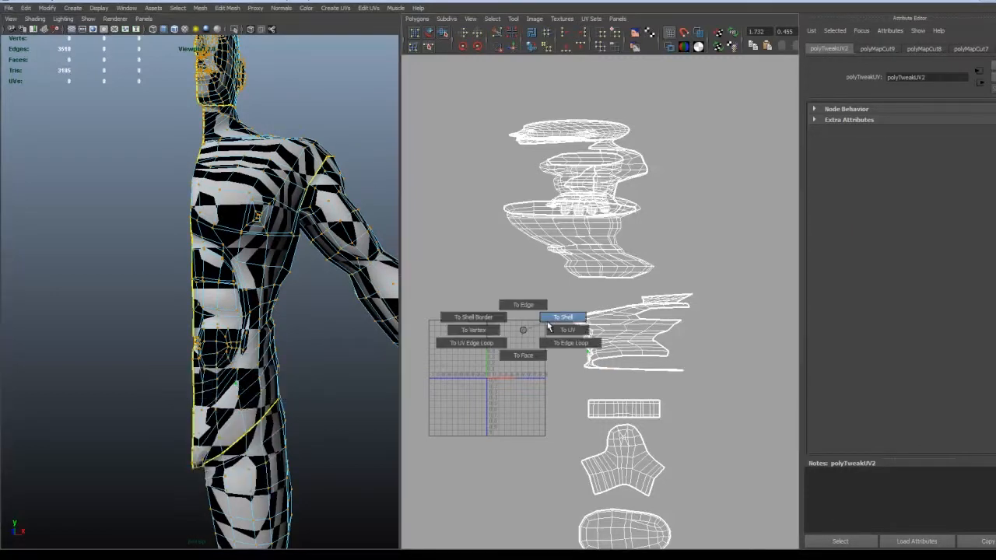
Grow the selection to the whole torso shell, unfold it flat, frame it and deselect.
{"action": "left_click", "coordinate": [564, 317]}
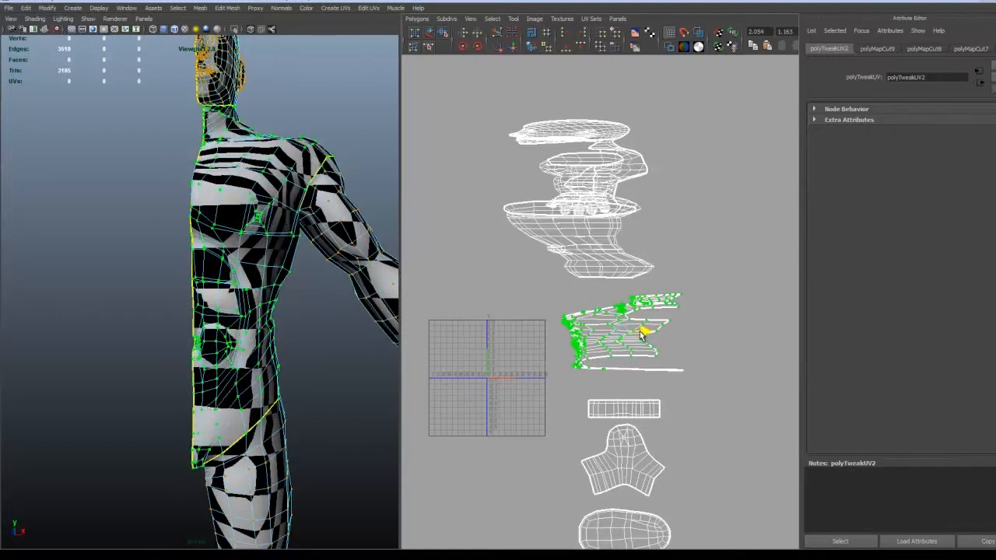
{"action": "left_click_drag", "start_coordinate": [622, 330], "coordinate": [739, 330]}
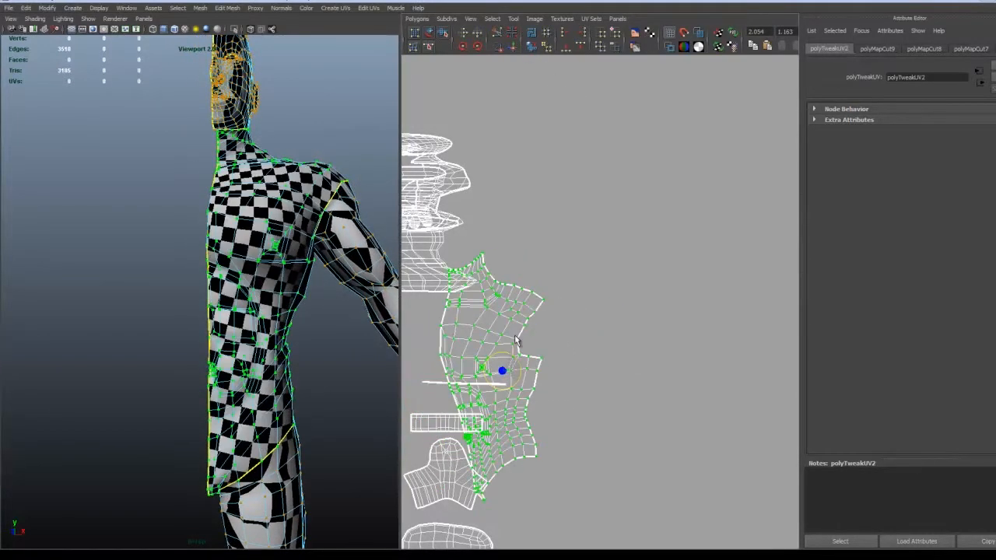
{"action": "left_click_drag", "start_coordinate": [501, 370], "coordinate": [599, 339]}
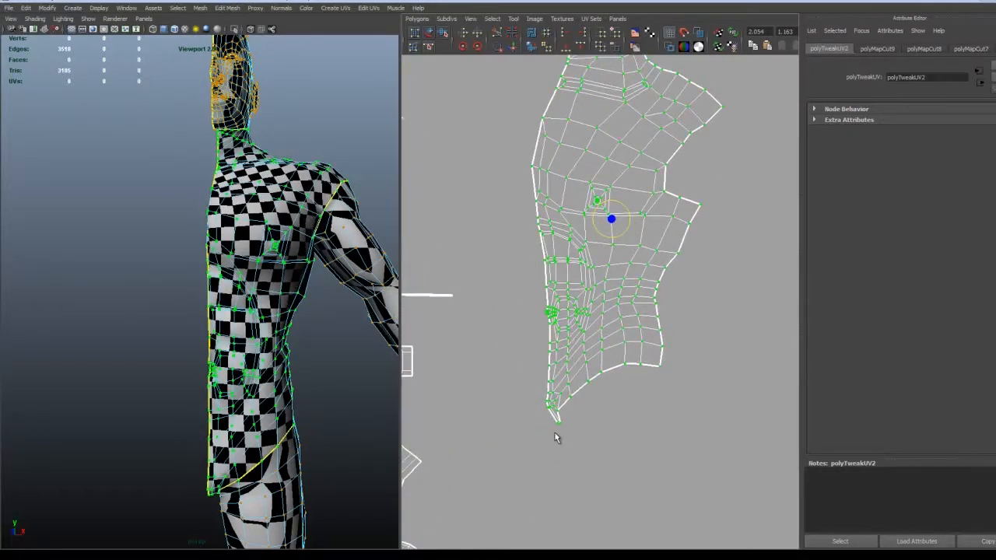
{"action": "left_click", "coordinate": [514, 383]}
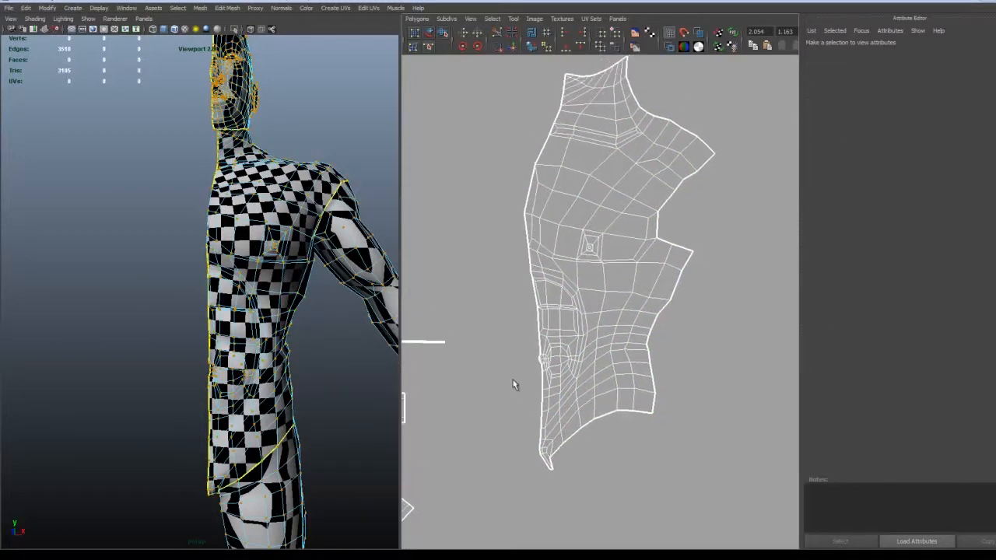
{"action": "right_click", "coordinate": [554, 401]}
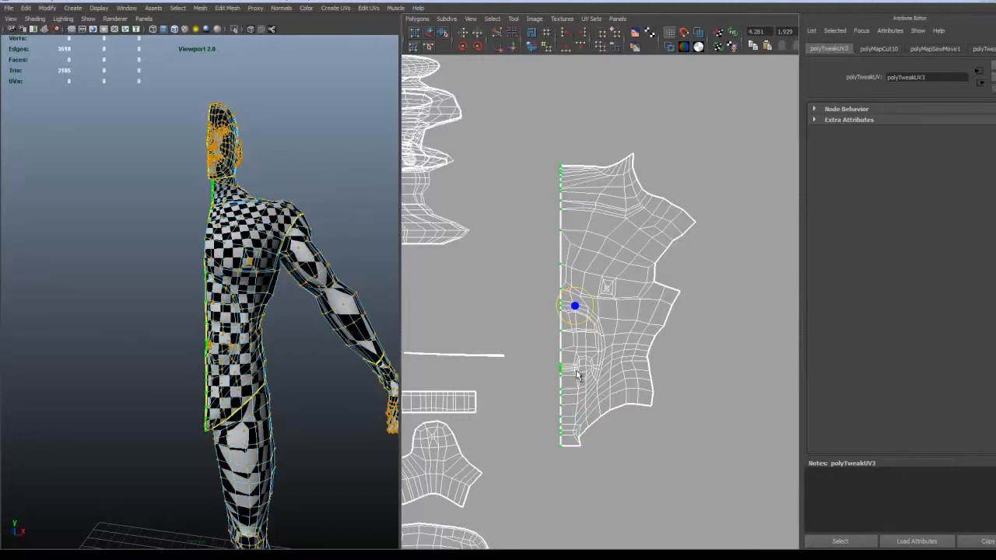
Align the inner-border UVs to a common U value so the centre seam is vertical.
{"action": "right_click", "coordinate": [573, 365]}
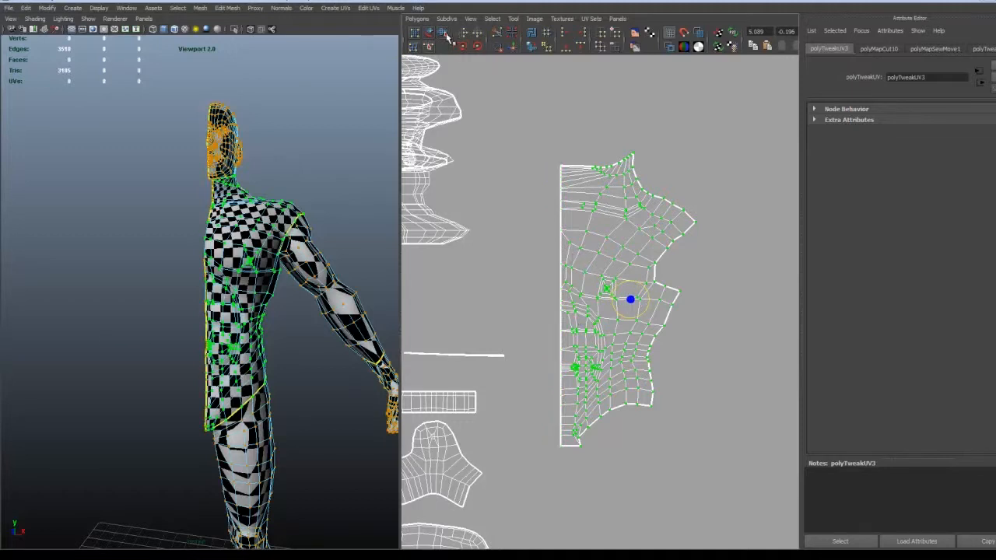
{"action": "left_click", "coordinate": [443, 31]}
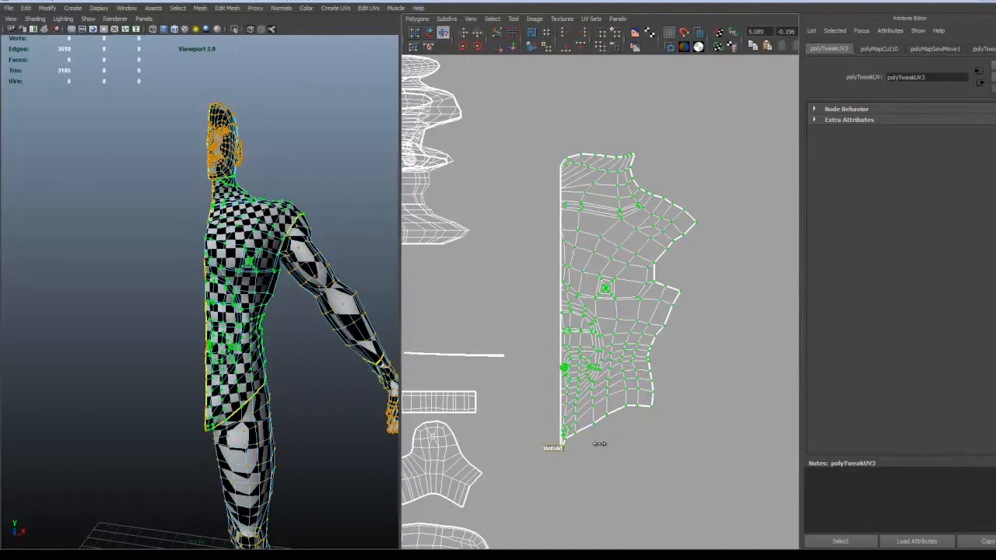
{"action": "left_click", "coordinate": [552, 448]}
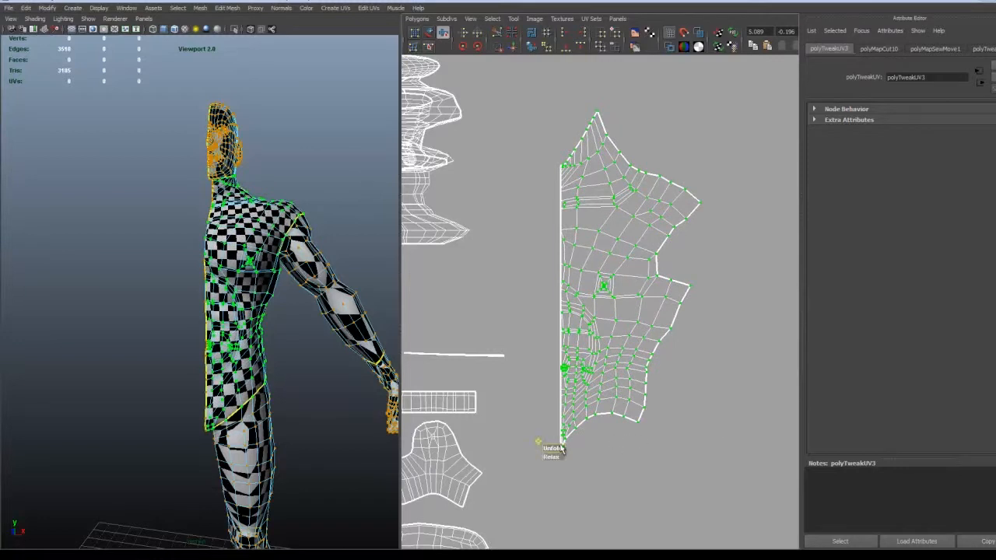
{"action": "left_click", "coordinate": [551, 448]}
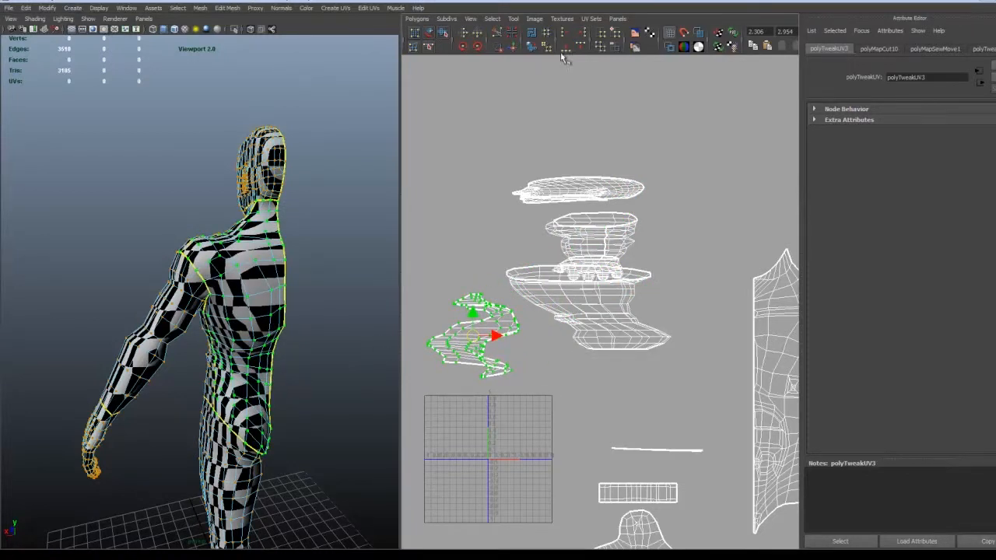
{"action": "mouse_move", "coordinate": [532, 45]}
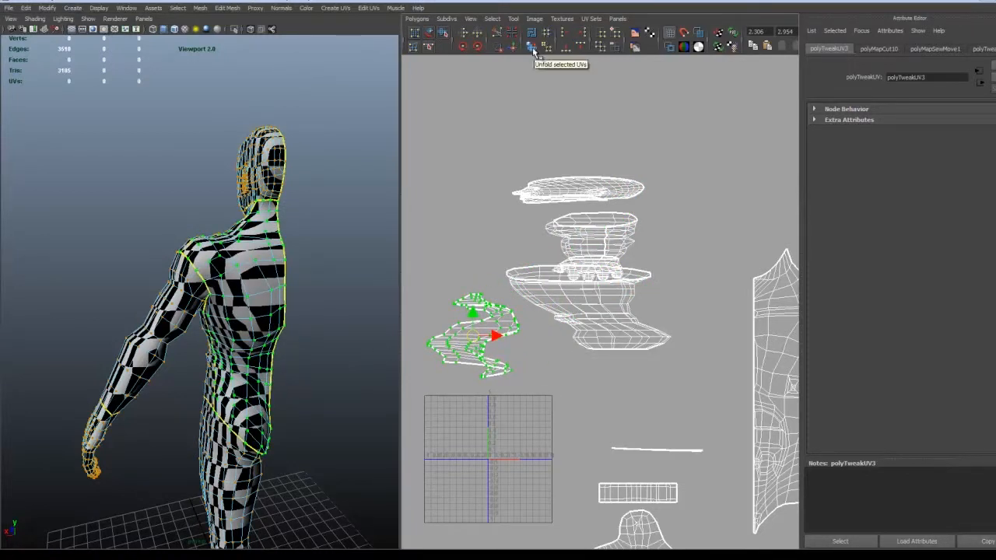
Rotate the front torso shell with the manipulator until it stands upright.
{"action": "left_click", "coordinate": [532, 50]}
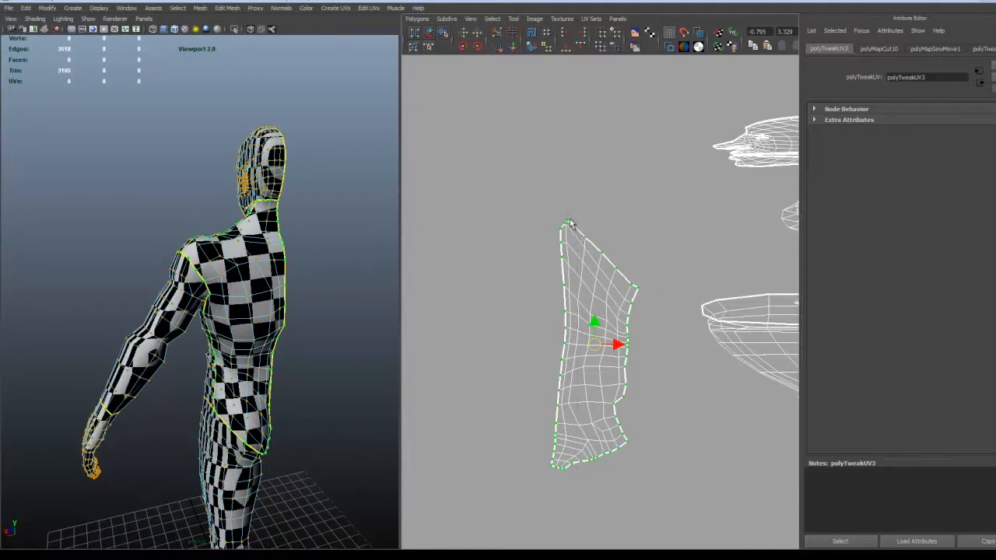
{"action": "left_click_drag", "start_coordinate": [615, 346], "coordinate": [585, 349]}
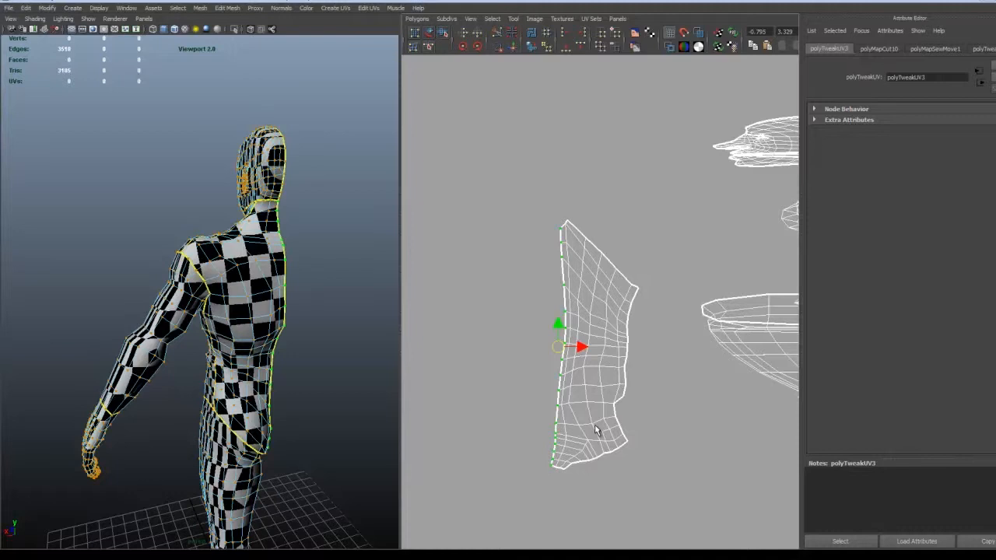
{"action": "mouse_move", "coordinate": [570, 37]}
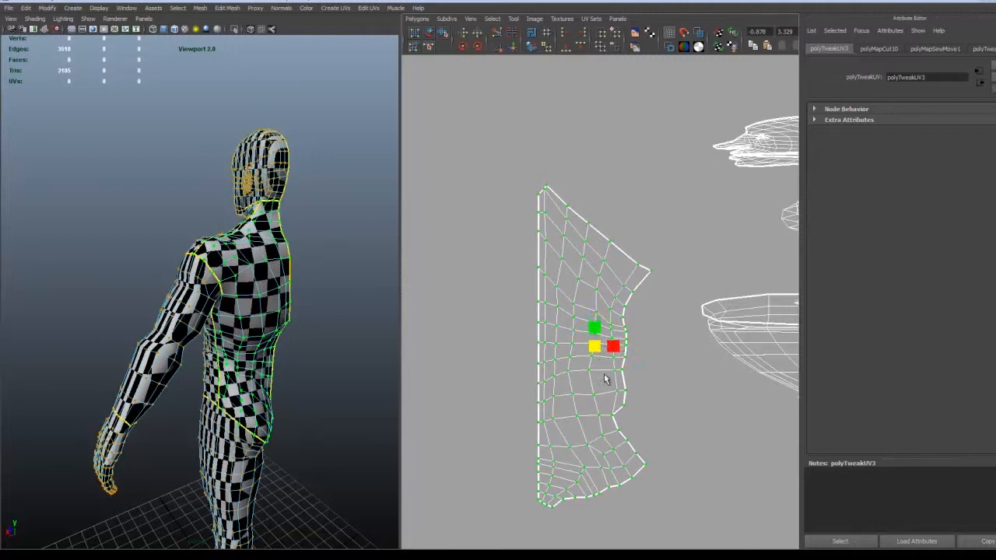
Move the front torso shell across UV space to sit beside the back shell.
{"action": "right_click", "coordinate": [605, 380]}
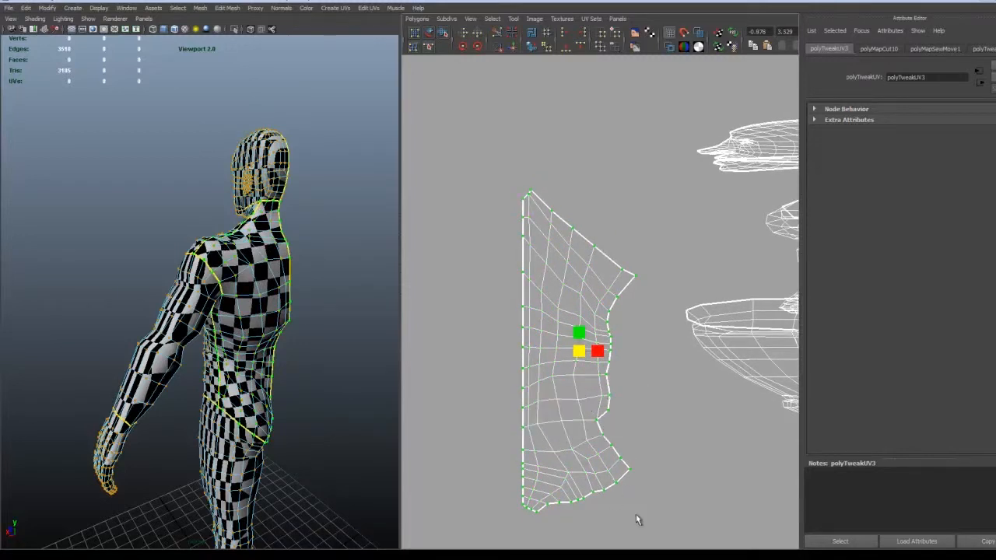
{"action": "mouse_move", "coordinate": [501, 208]}
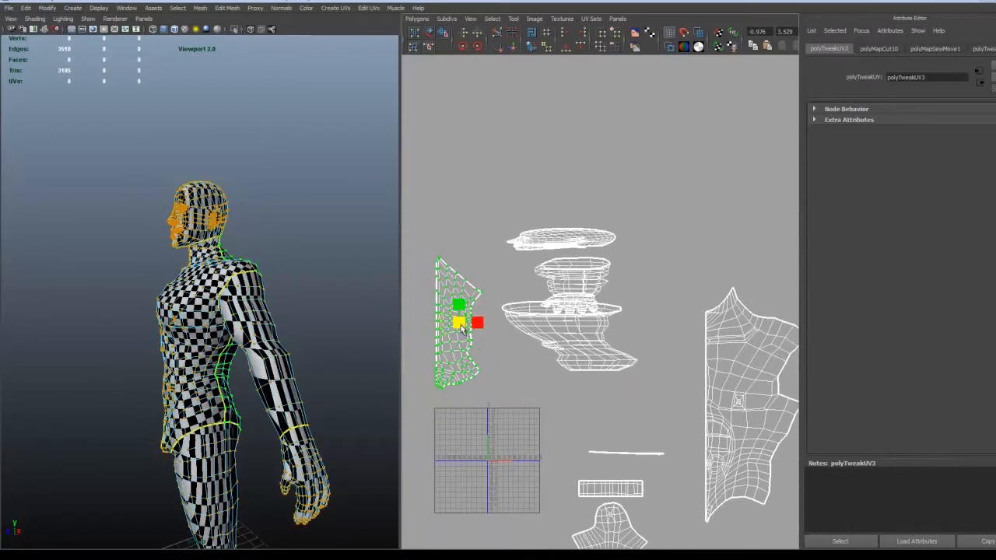
{"action": "left_click_drag", "start_coordinate": [460, 320], "coordinate": [739, 397]}
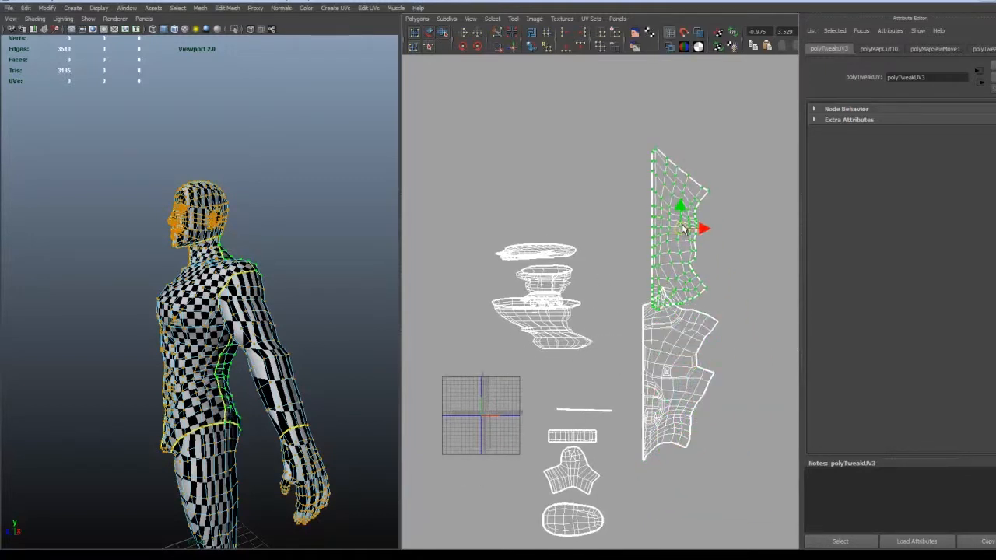
{"action": "left_click_drag", "start_coordinate": [682, 227], "coordinate": [668, 204]}
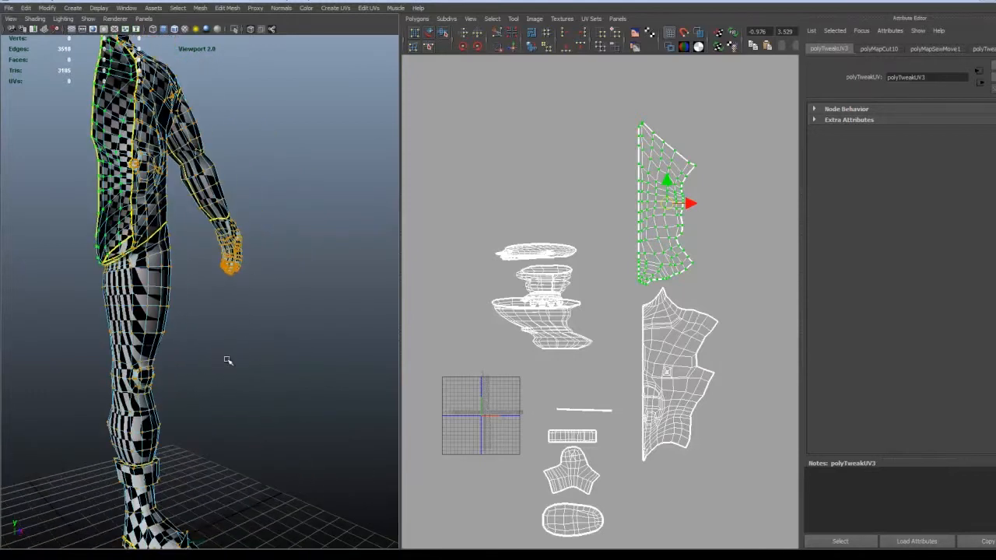
Pick components on the body's back and open the To Shell conversion marking menu.
{"action": "right_click", "coordinate": [204, 361]}
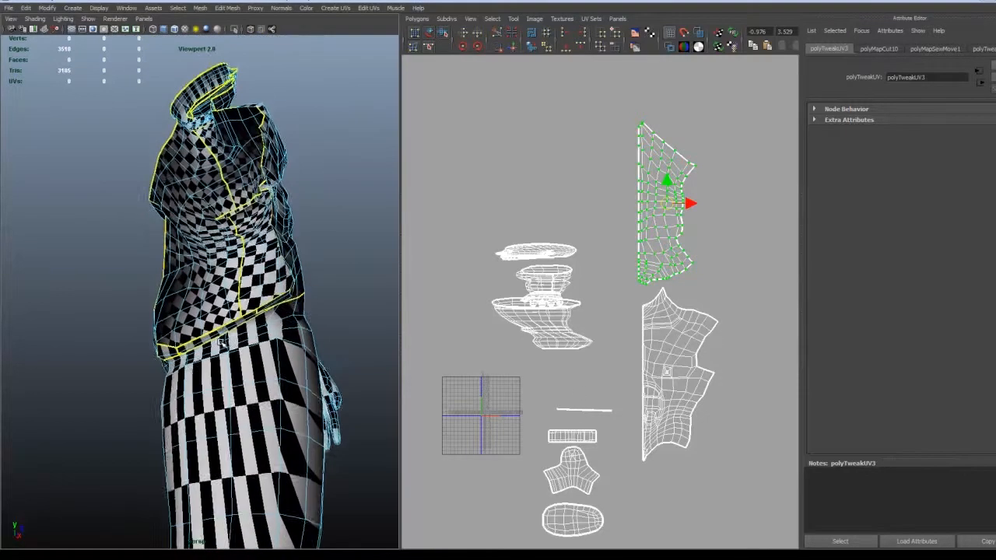
{"action": "right_click", "coordinate": [117, 389]}
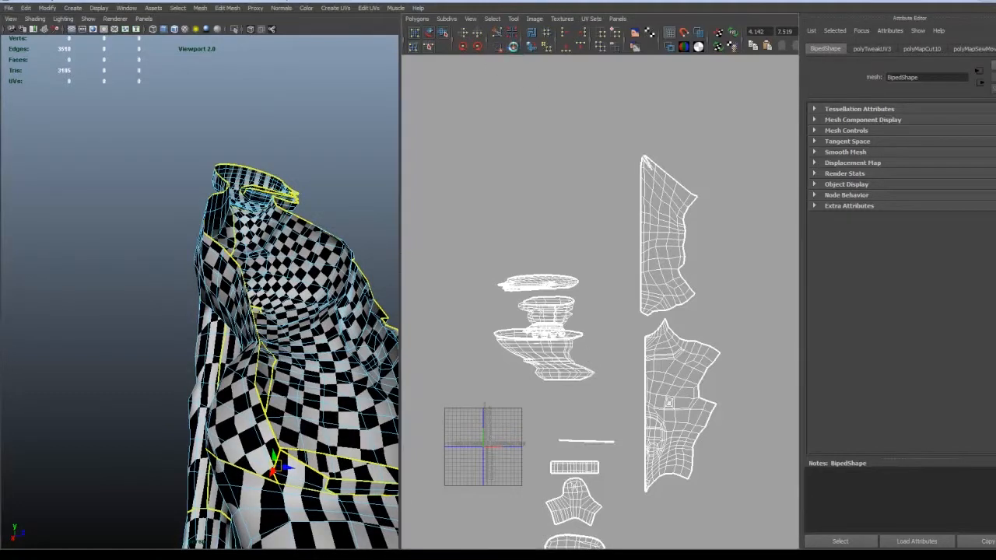
{"action": "mouse_move", "coordinate": [608, 151]}
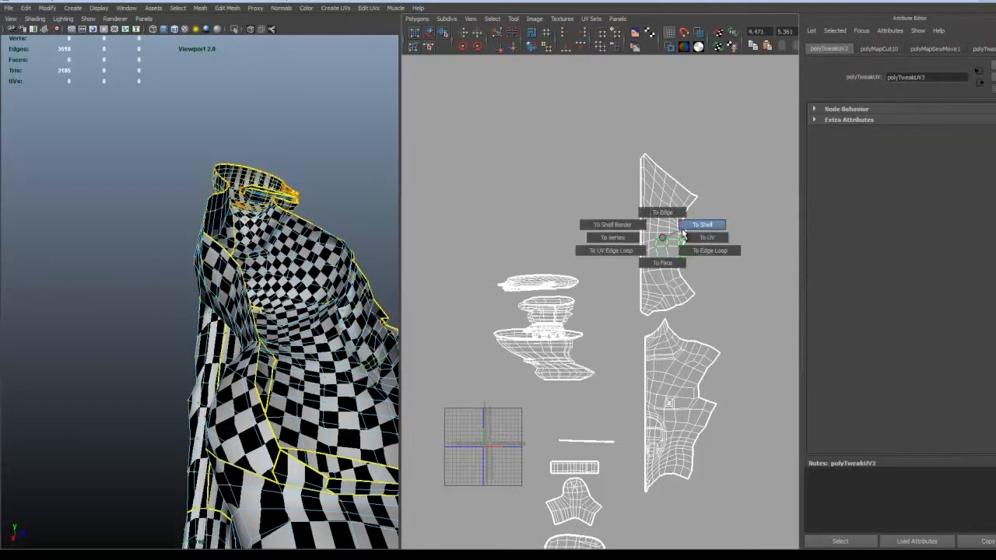
Grow the pick to the whole back shell and select the thin strip dangling below it.
{"action": "left_click", "coordinate": [703, 224]}
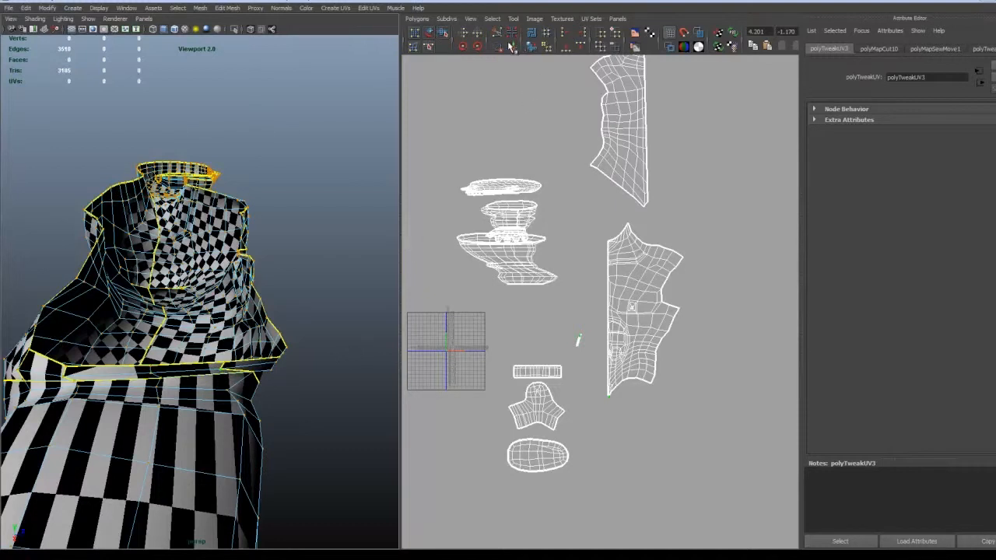
{"action": "left_click", "coordinate": [626, 422]}
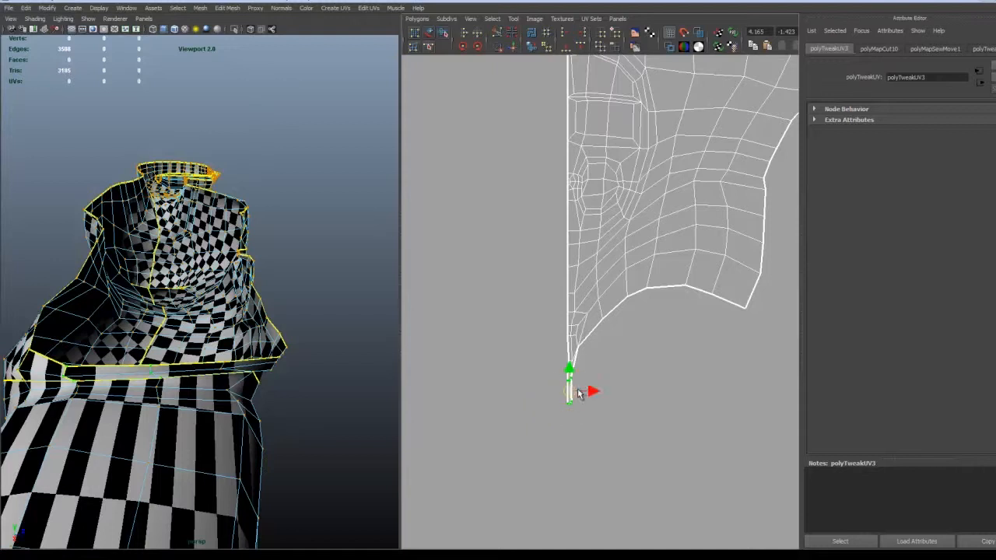
Drag the strip's stray UV points into line so it forms one clean narrow outline.
{"action": "left_click_drag", "start_coordinate": [570, 381], "coordinate": [555, 432]}
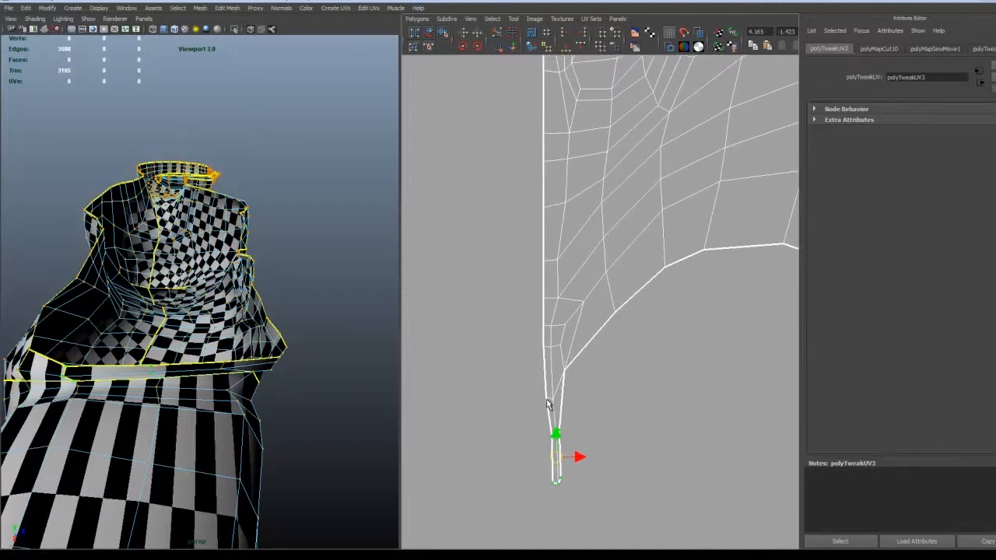
{"action": "left_click_drag", "start_coordinate": [557, 457], "coordinate": [548, 397]}
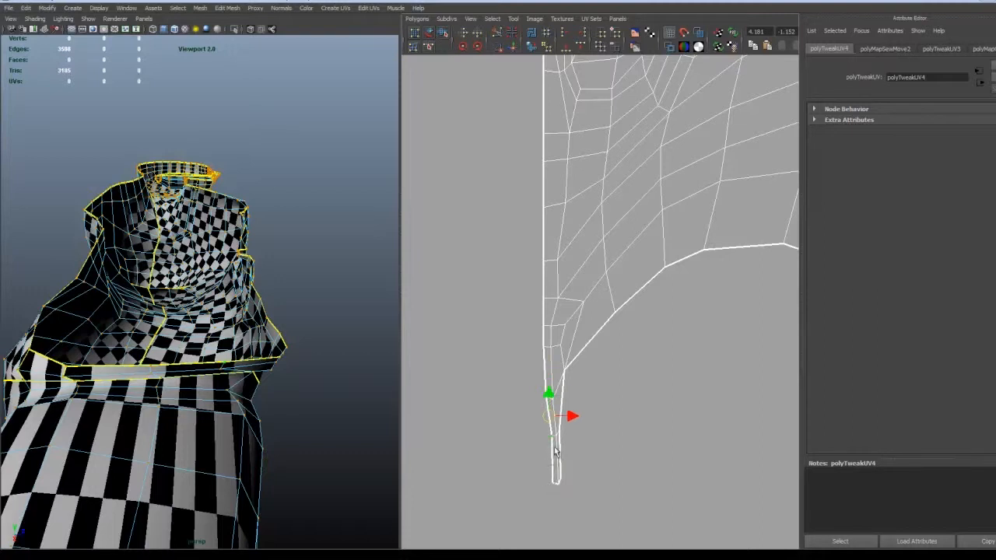
{"action": "left_click_drag", "start_coordinate": [551, 397], "coordinate": [551, 421]}
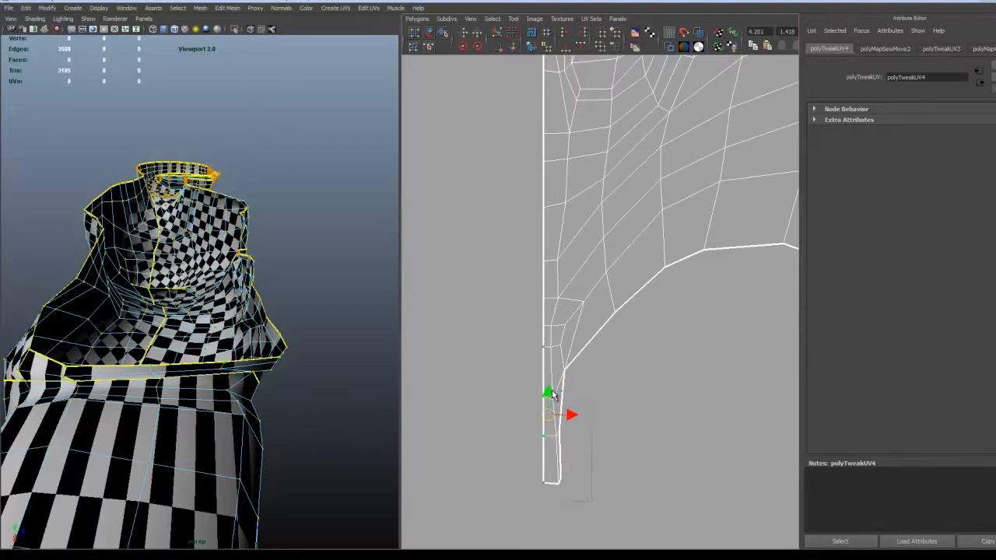
{"action": "left_click_drag", "start_coordinate": [548, 392], "coordinate": [557, 421]}
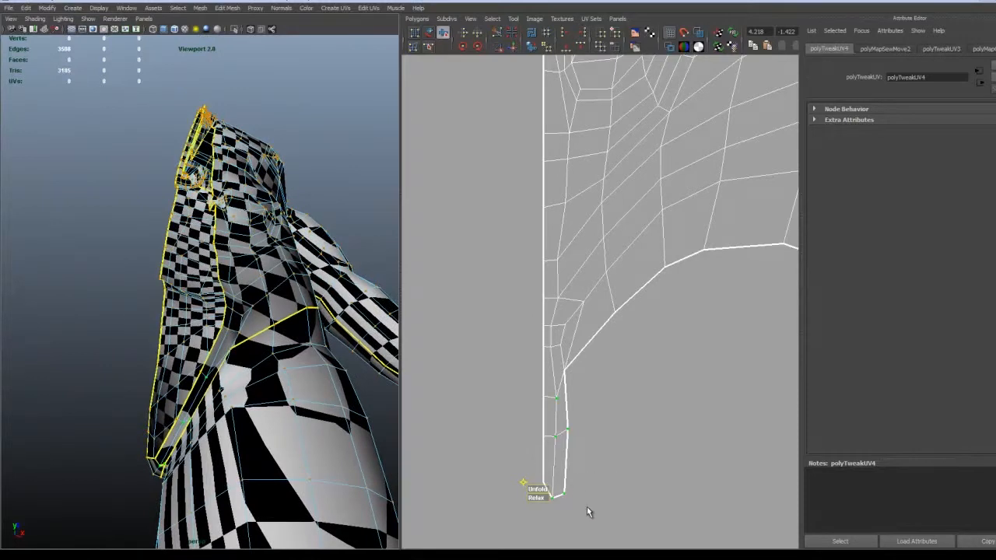
{"action": "mouse_move", "coordinate": [542, 439]}
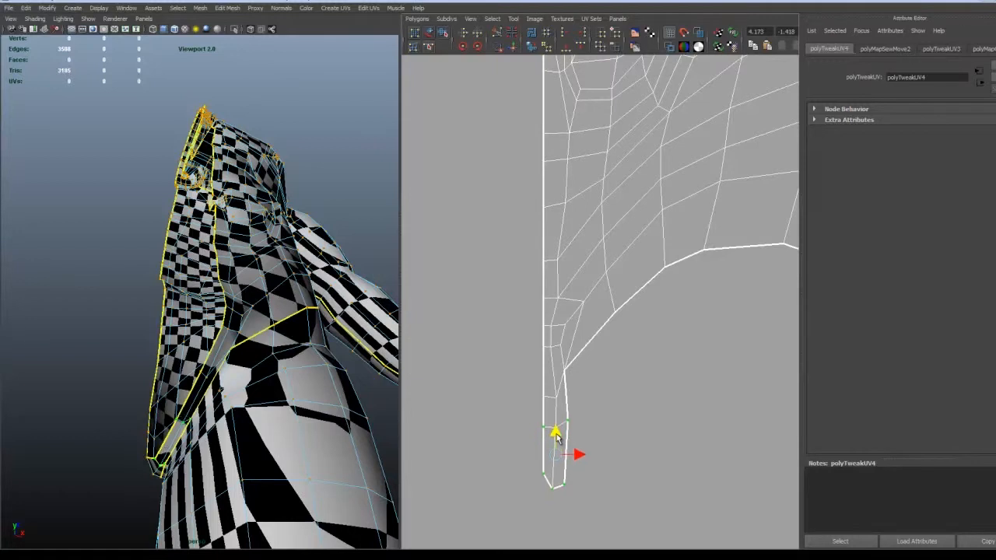
{"action": "left_click_drag", "start_coordinate": [557, 433], "coordinate": [560, 451]}
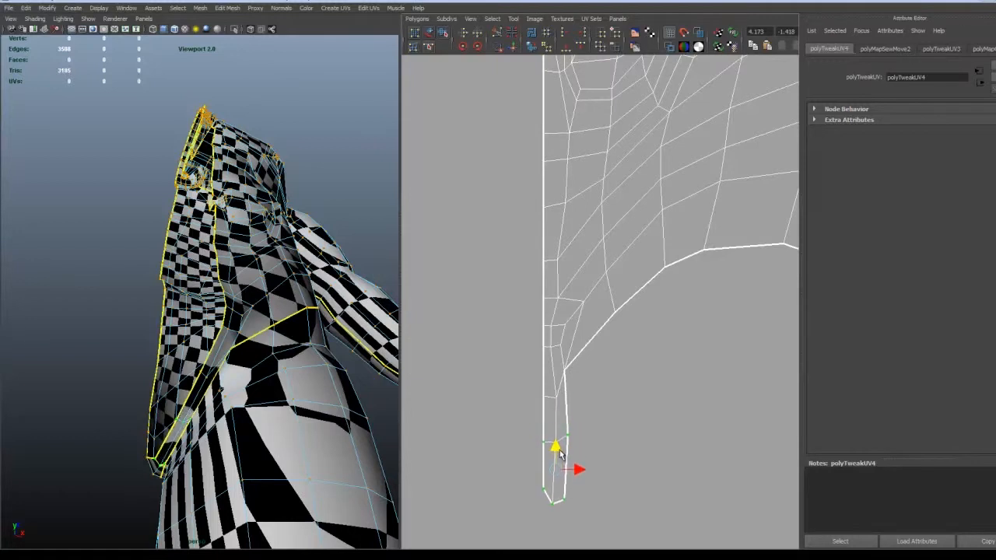
{"action": "left_click_drag", "start_coordinate": [559, 450], "coordinate": [559, 474]}
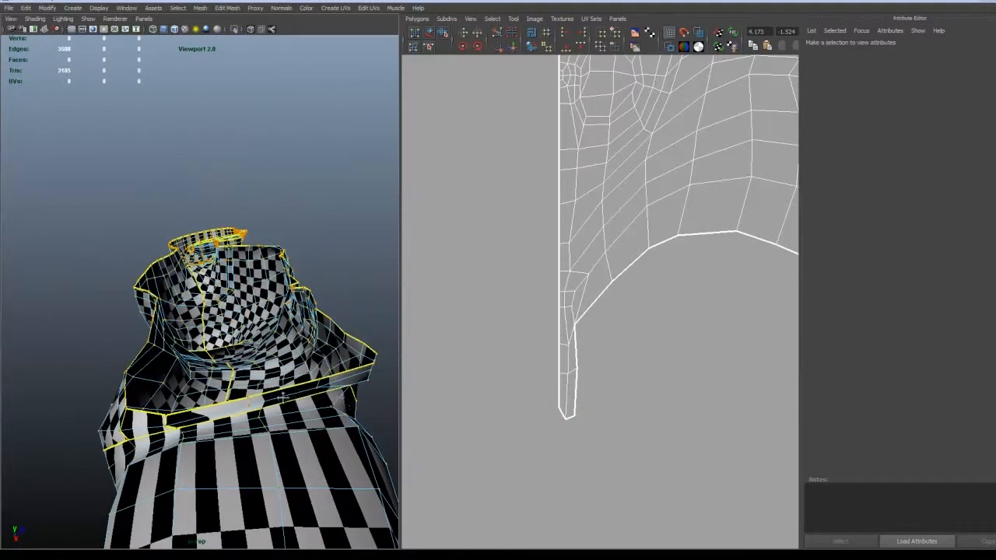
{"action": "right_click", "coordinate": [328, 389]}
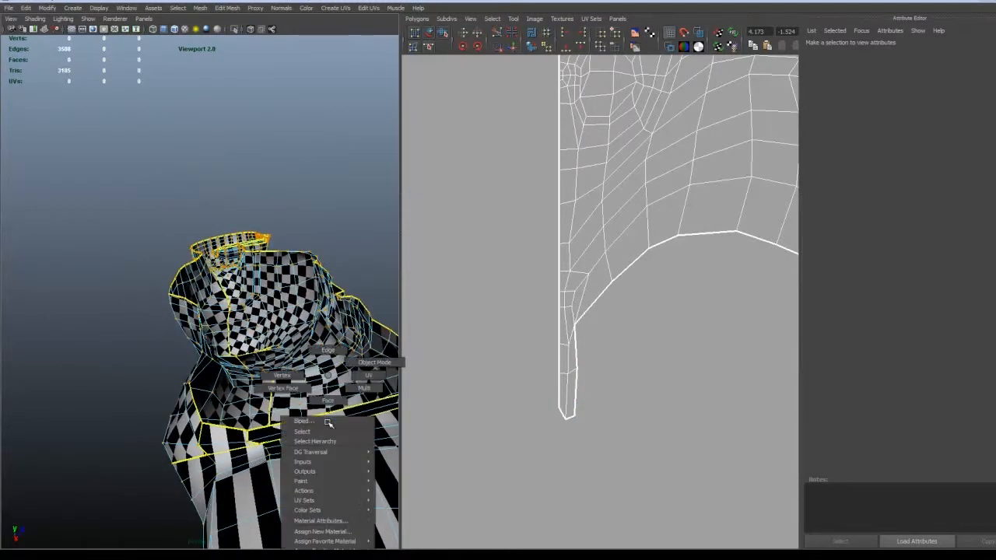